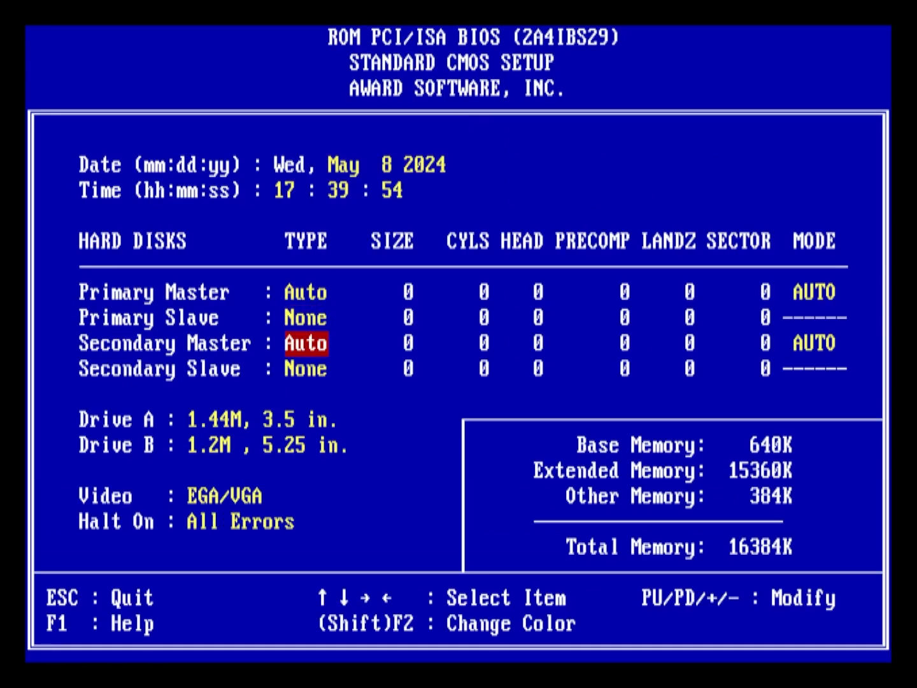
# - Step through the Standard CMOS hard disk entries before leaving setup to boot MS-DOS
pyautogui.press('Down')
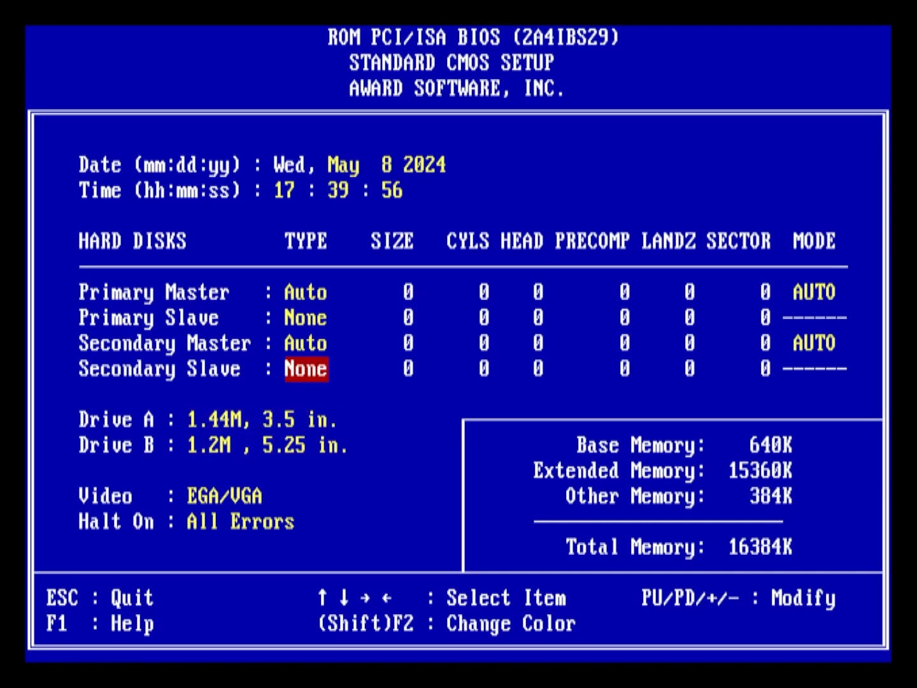
pyautogui.press('up')
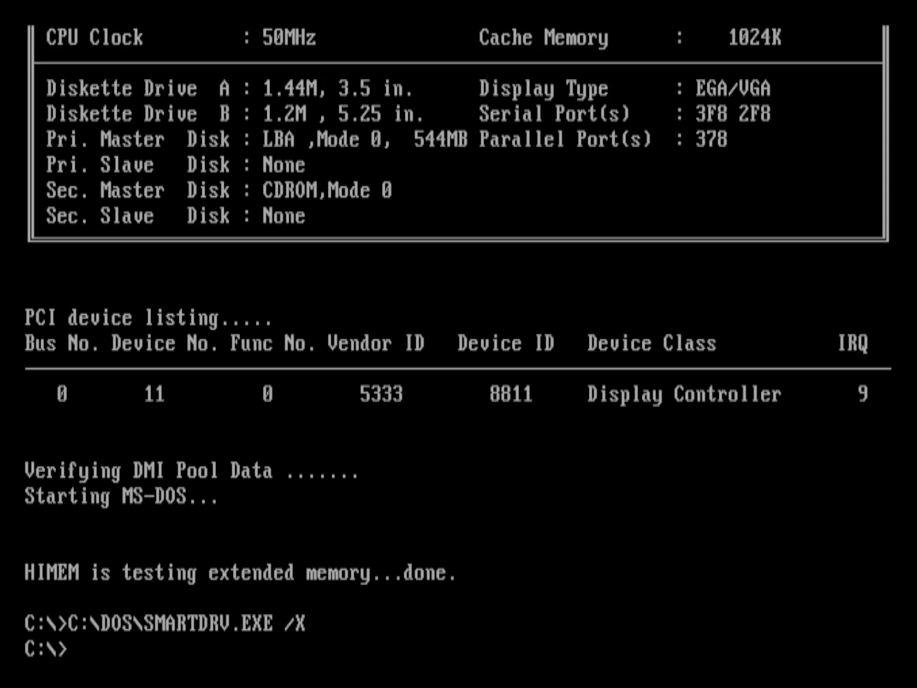
# - Run setup C:\ from drive A:, accept the install options and choose the shell's display type
pyautogui.write('A:')
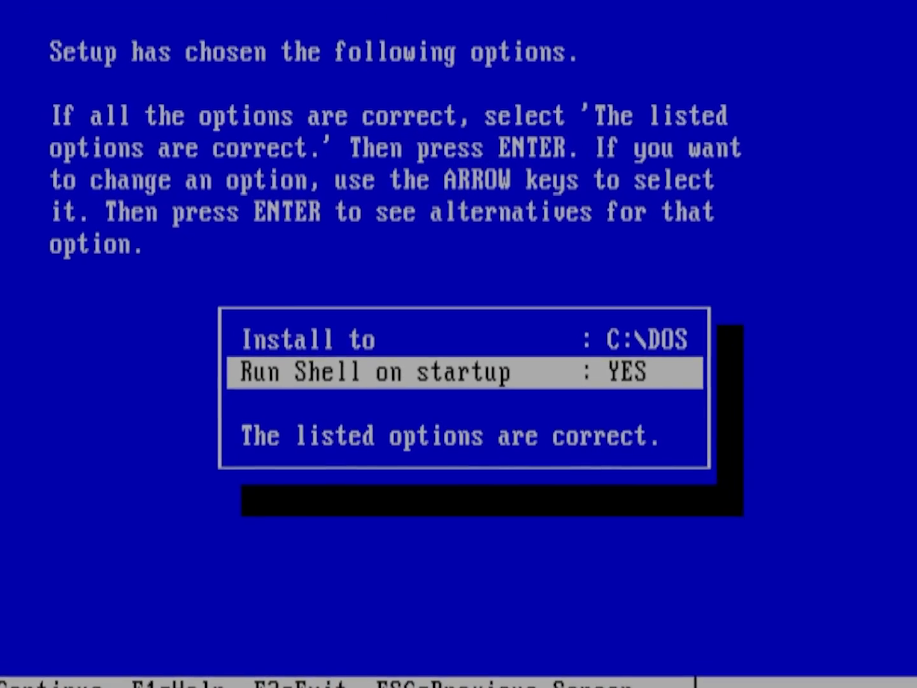
pyautogui.press('up')
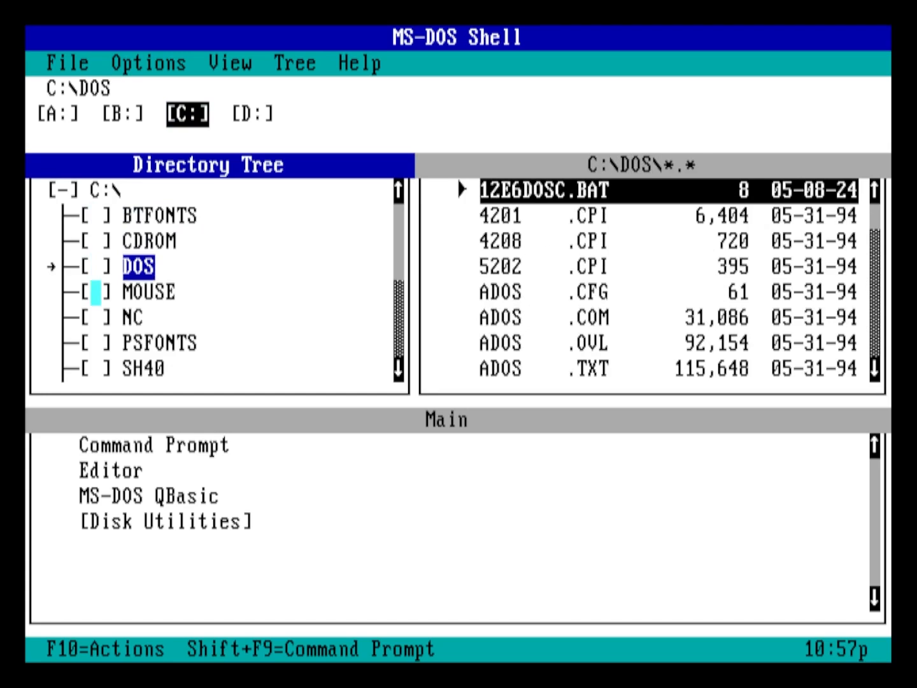
pyautogui.click(161, 341)
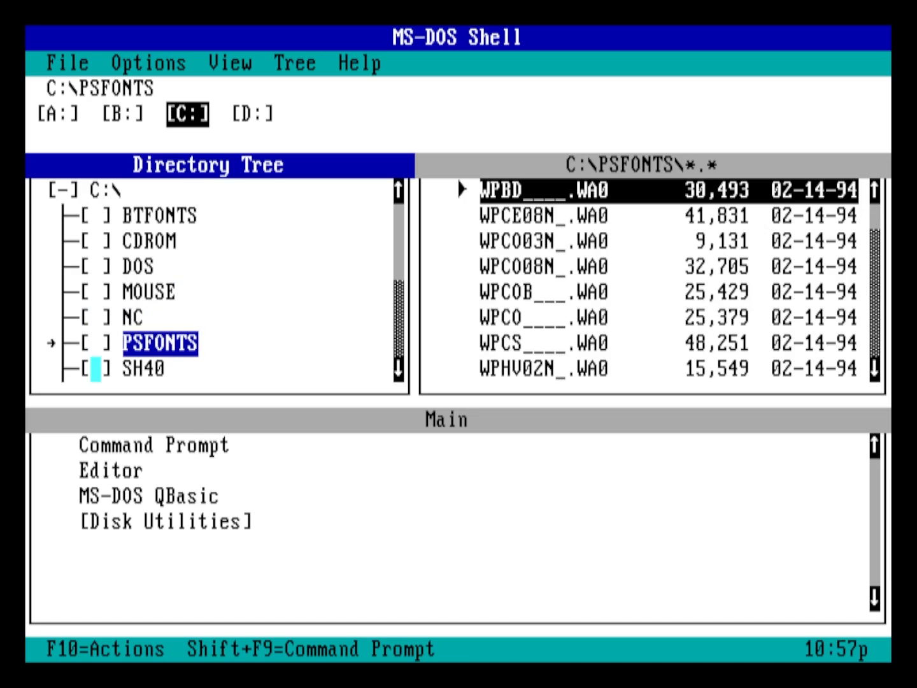
pyautogui.click(143, 368)
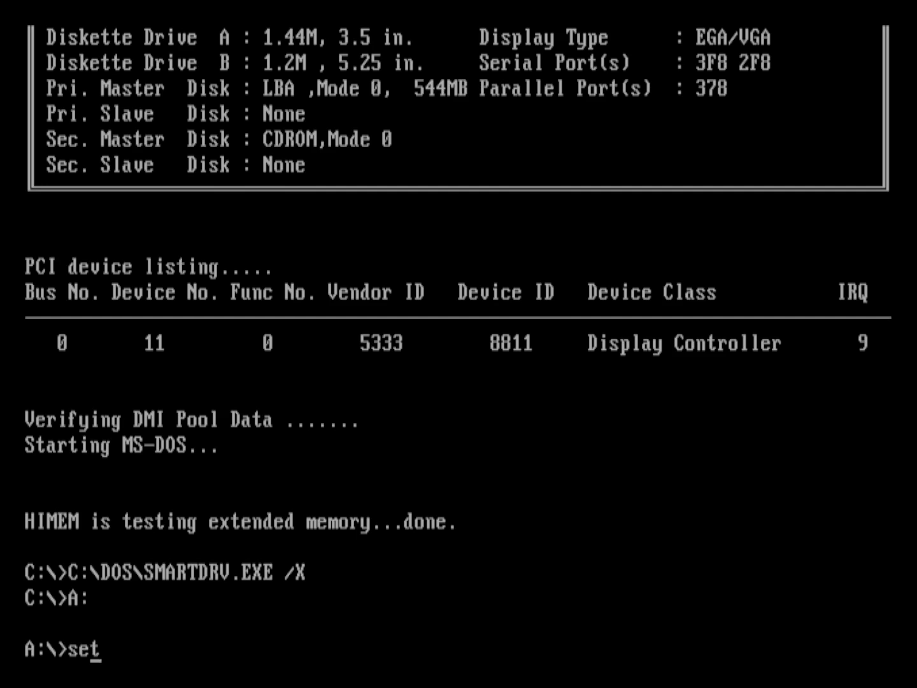
pyautogui.write('up C:\\')
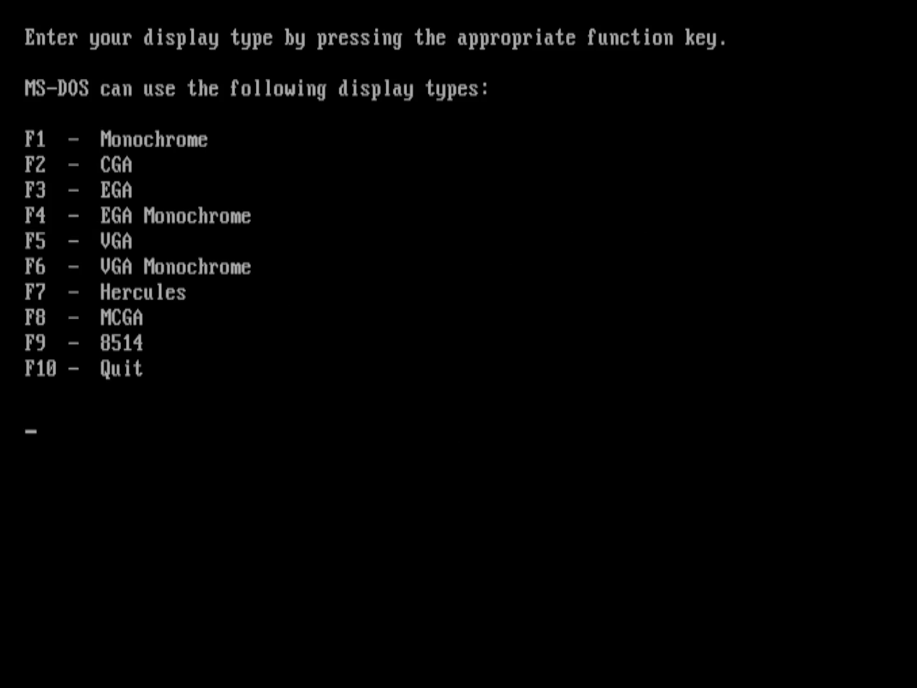
pyautogui.press('f5')
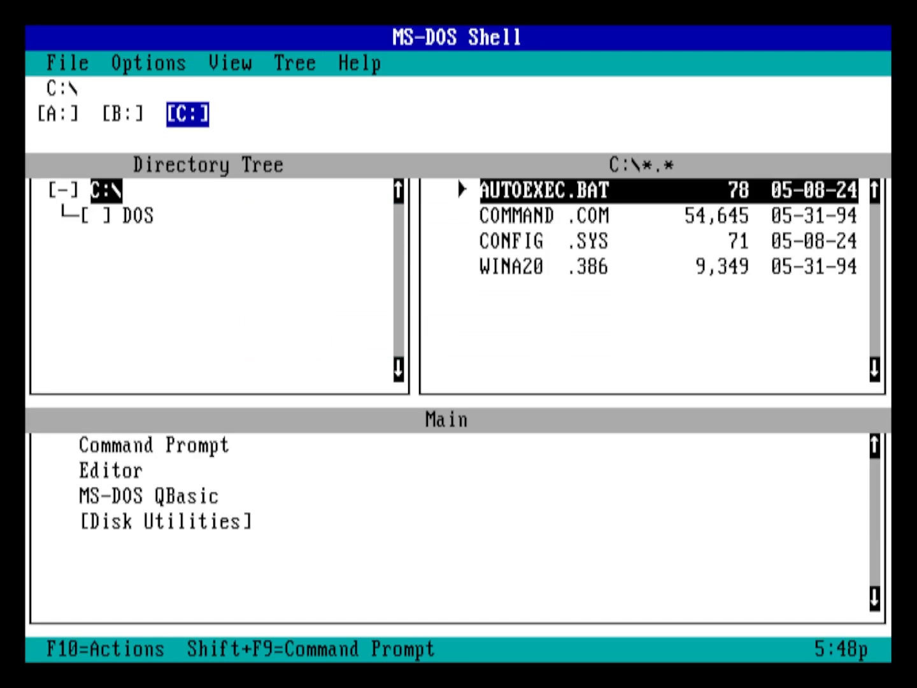
# - Switch to drive A: and run SETUP.EXE from the floppy's file list
pyautogui.click(58, 113)
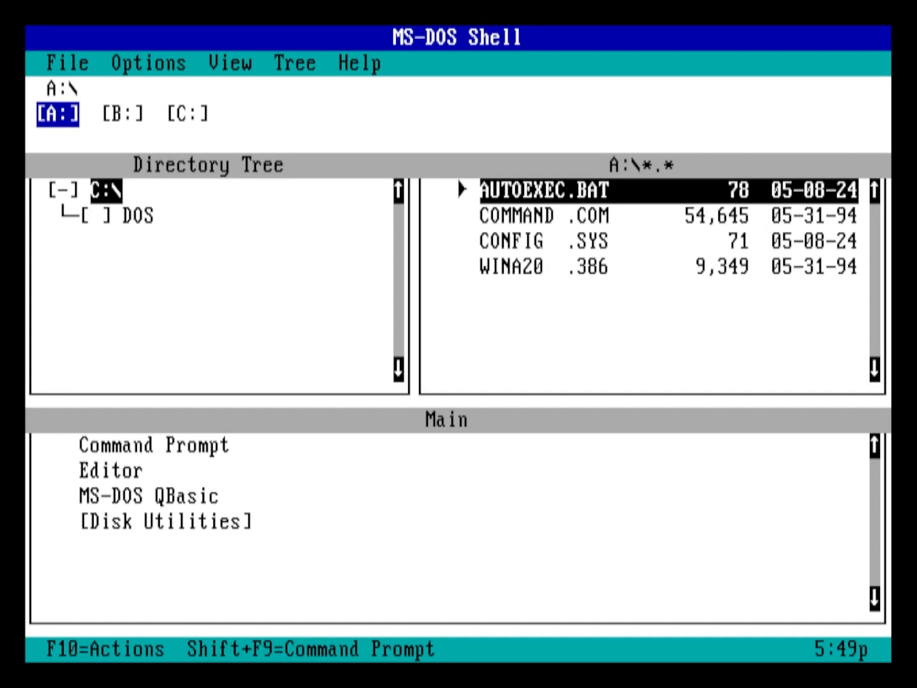
pyautogui.click(56, 113)
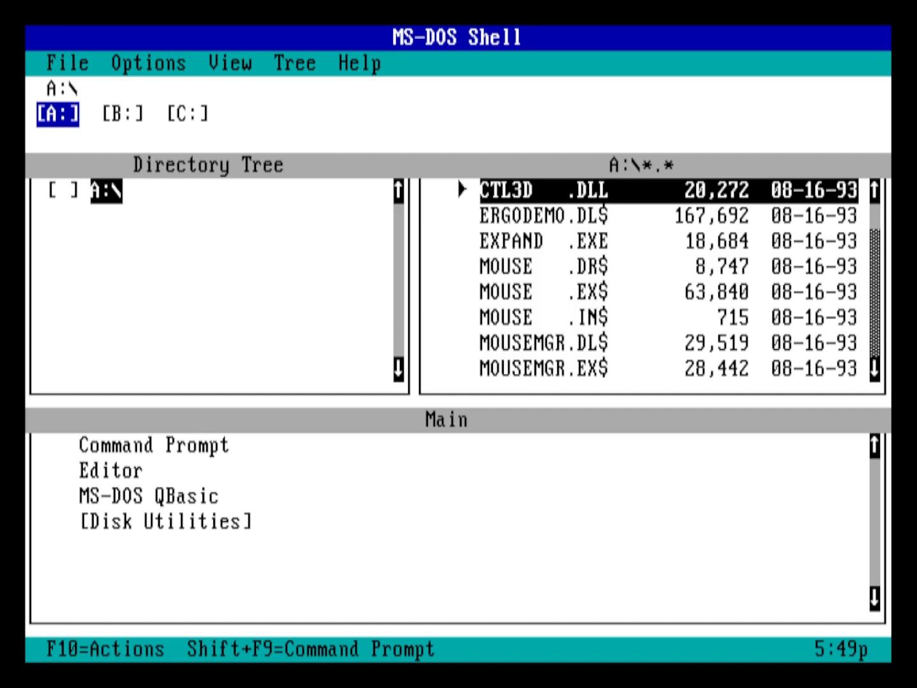
pyautogui.click(541, 291)
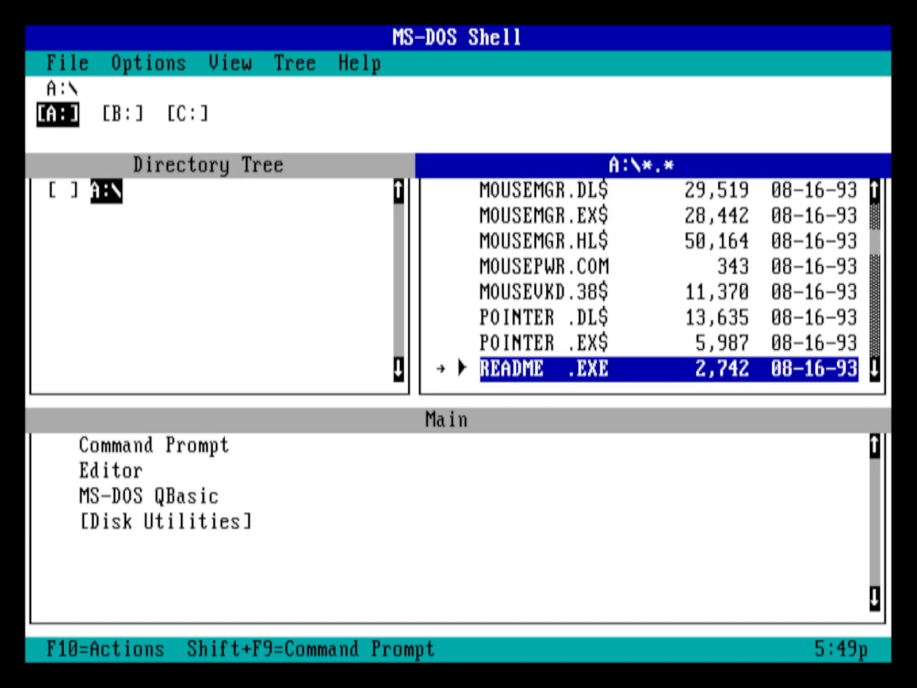
pyautogui.scroll(-3)
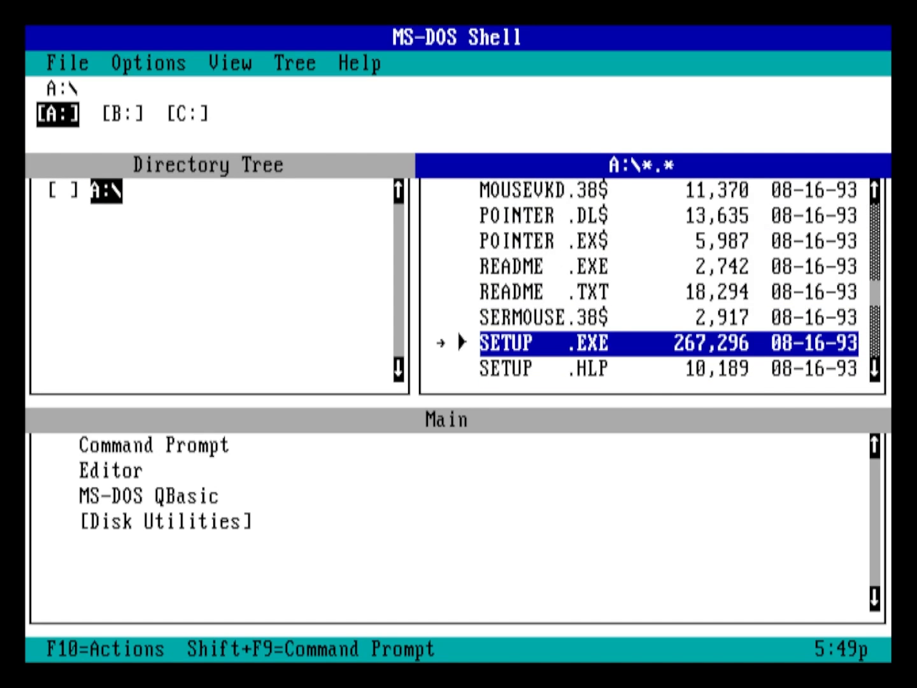
pyautogui.doubleClick(541, 343)
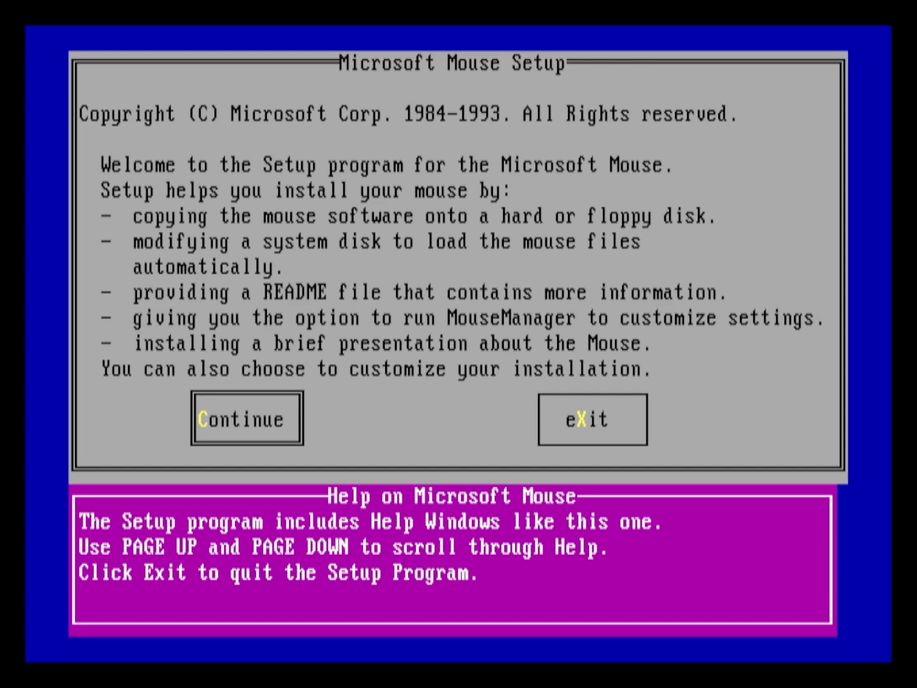
# - Install the MS-DOS Only mouse software to C:\mouse with the driver loading automatically
pyautogui.click(246, 418)
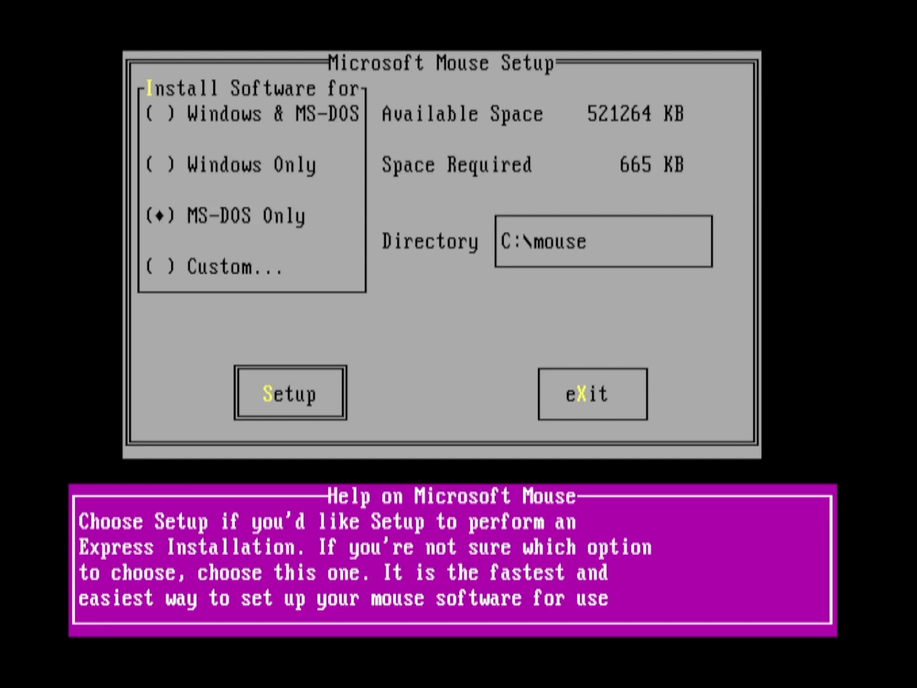
pyautogui.click(290, 392)
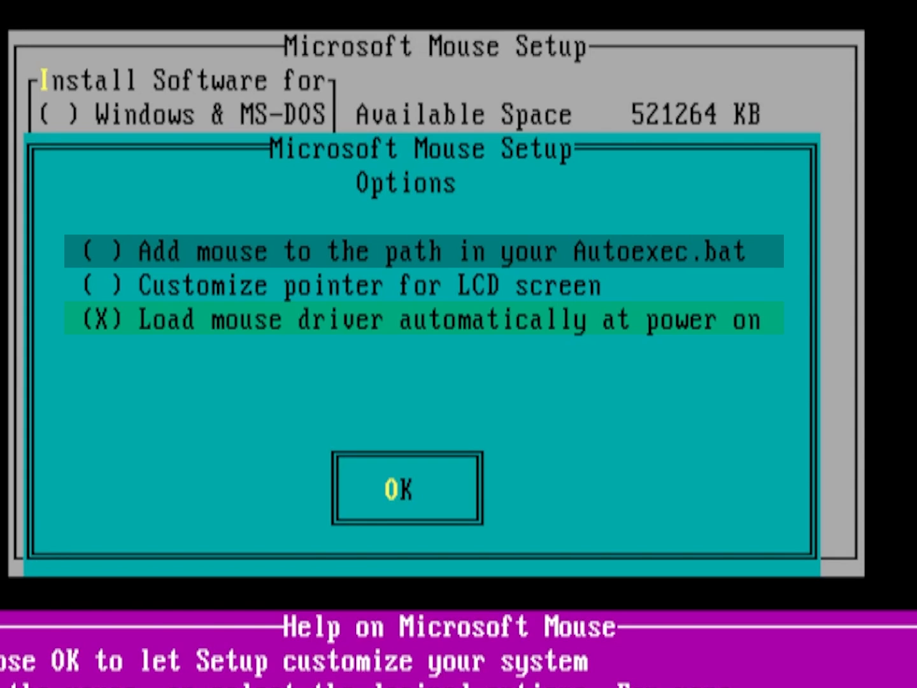
pyautogui.click(405, 489)
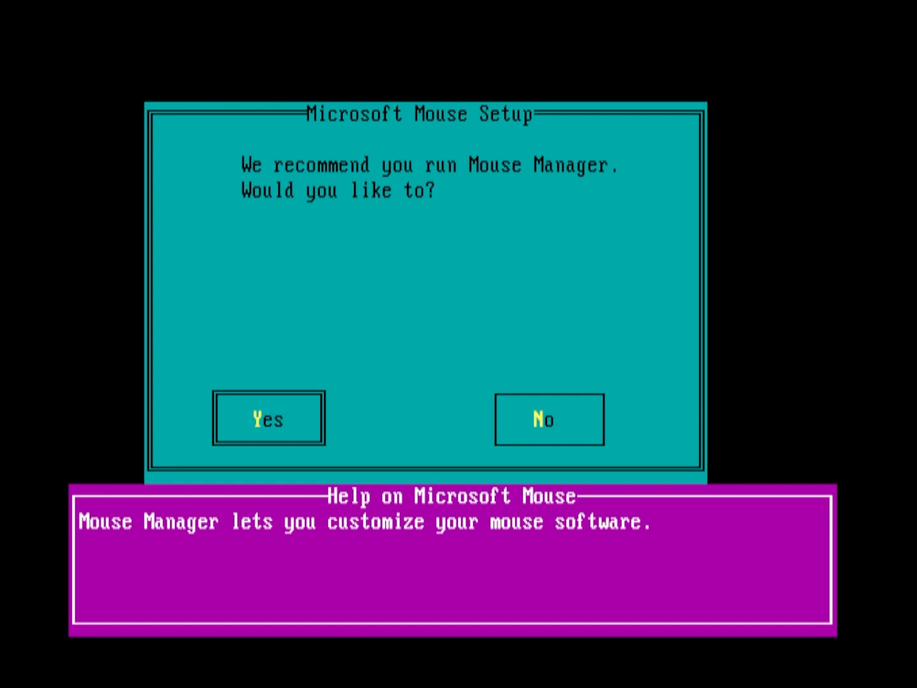
# - Run Mouse Manager, set the pointer size to Large and save the mouse settings
pyautogui.click(268, 419)
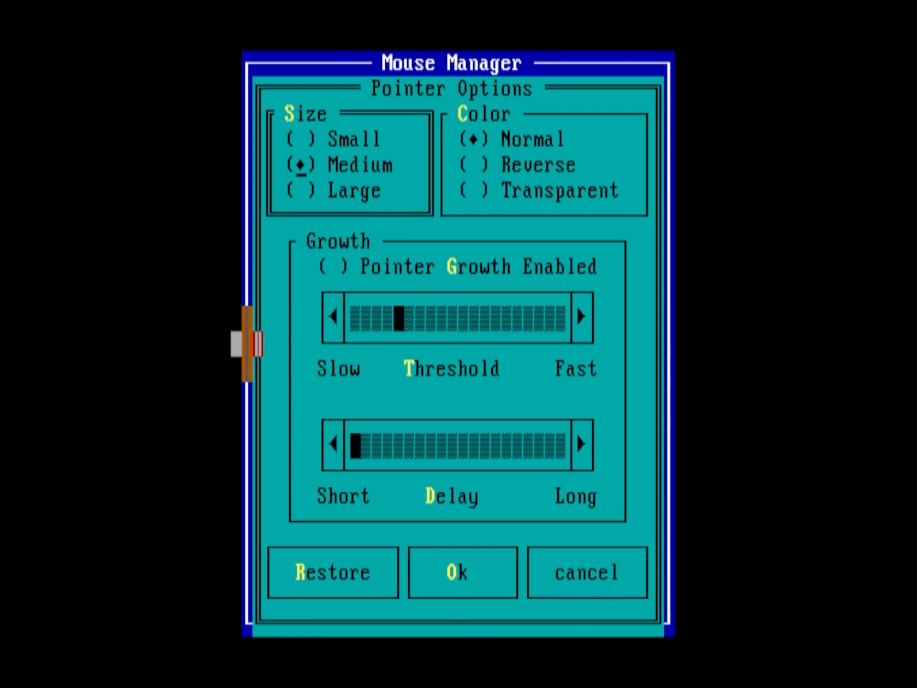
pyautogui.click(354, 191)
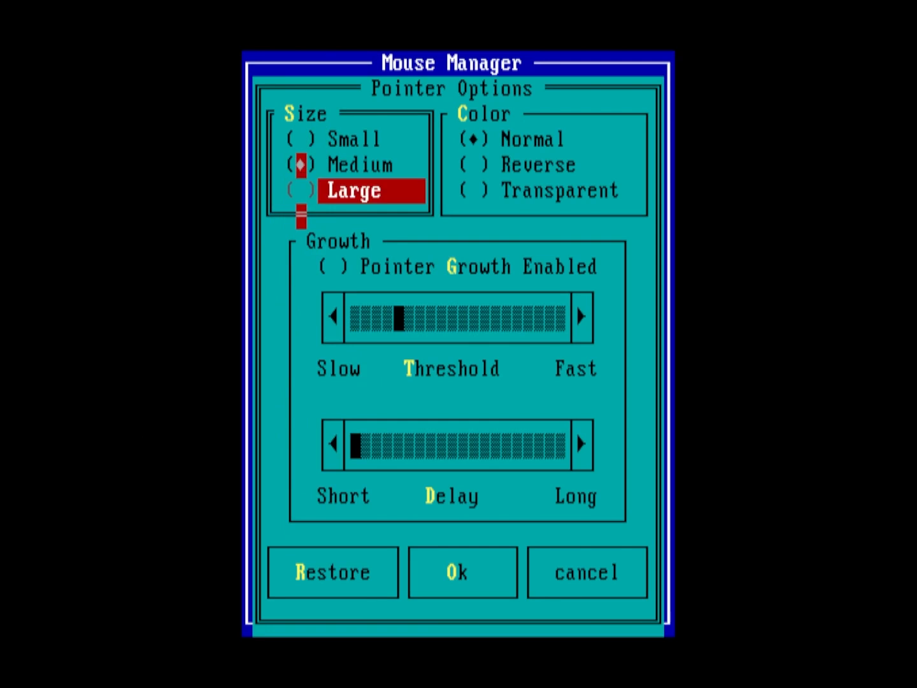
pyautogui.click(300, 191)
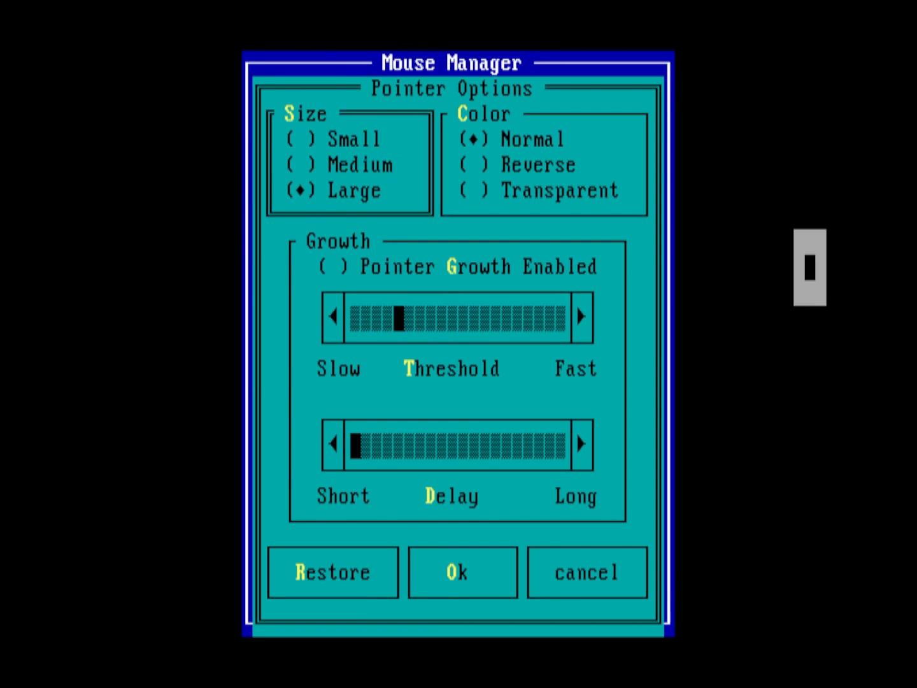
pyautogui.click(461, 571)
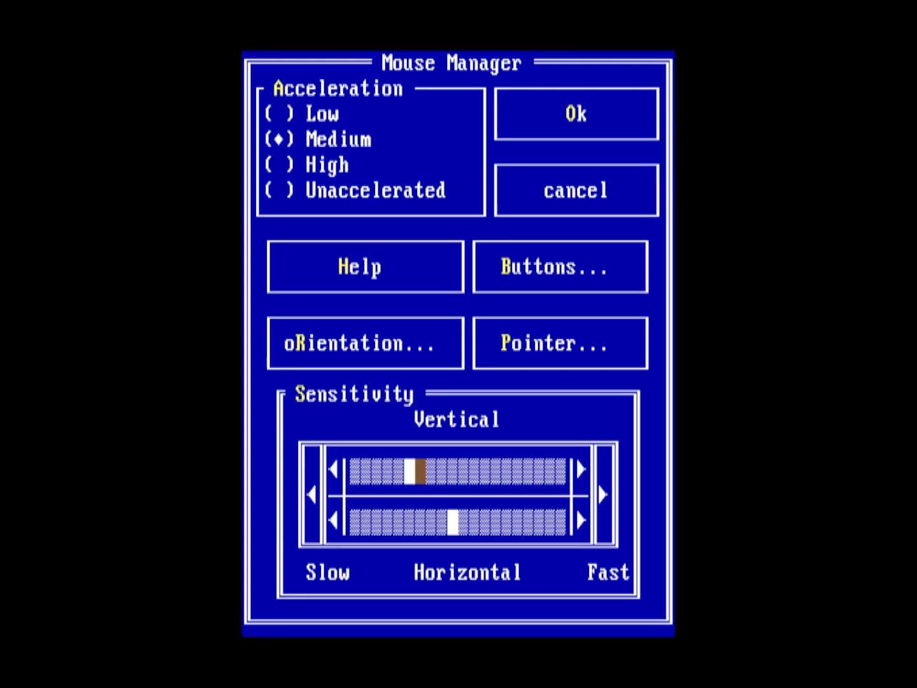
pyautogui.click(573, 113)
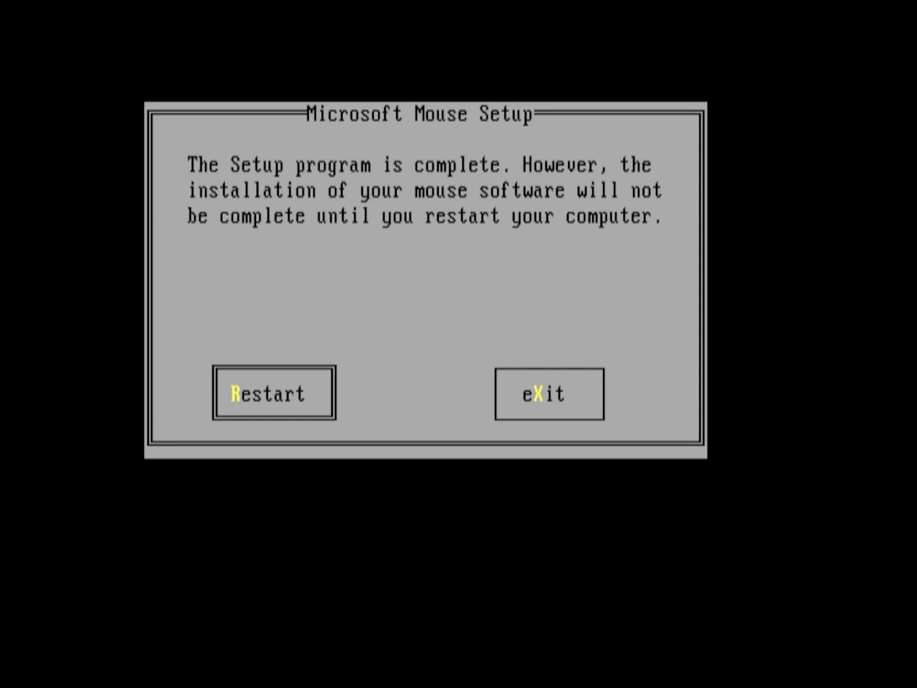
# - Restart the computer and launch MS-DOS Shell with the dosshell command
pyautogui.click(272, 393)
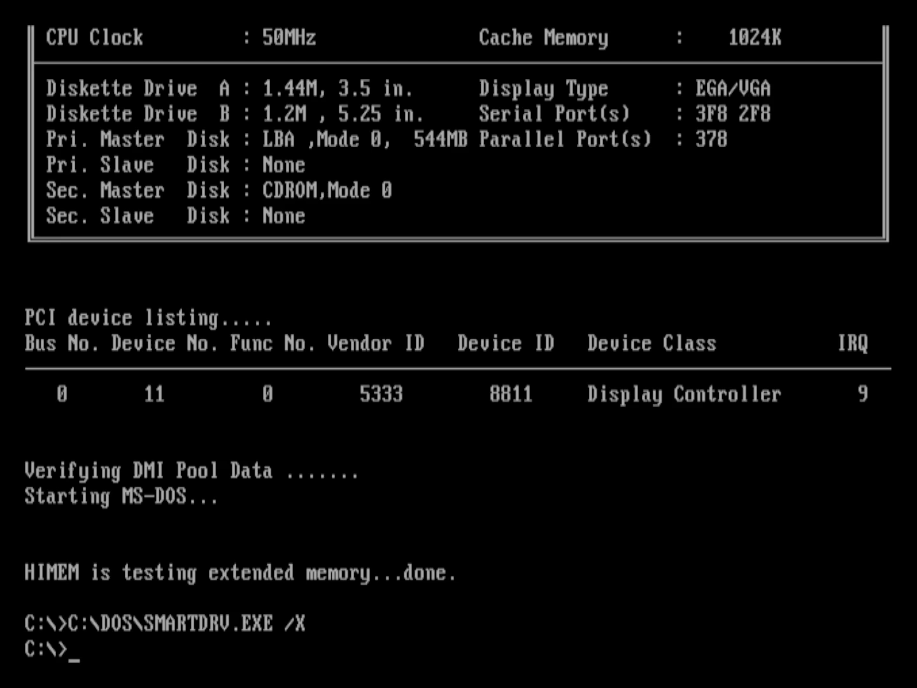
pyautogui.write('dosshell')
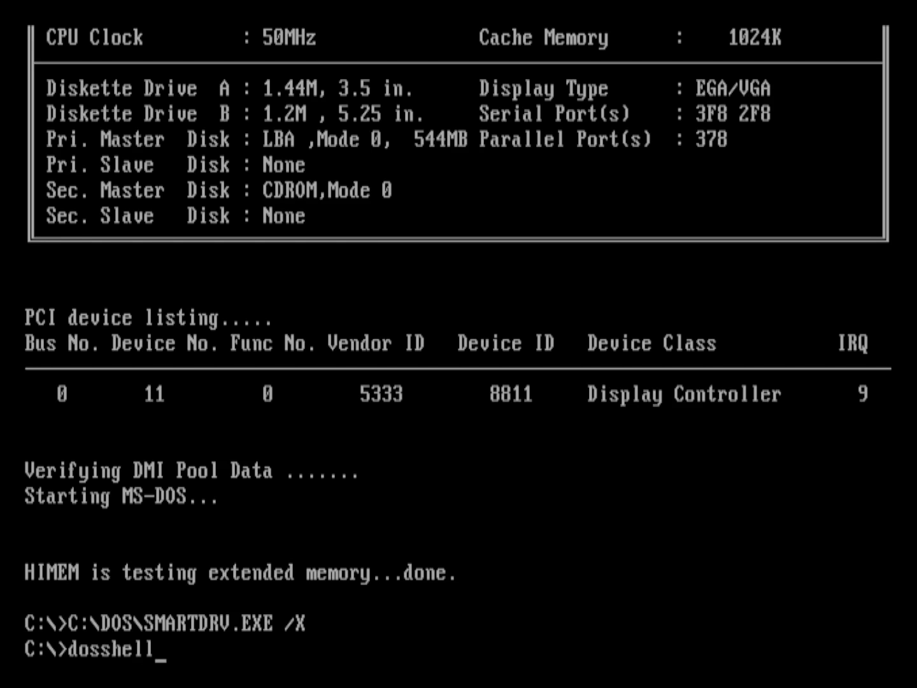
pyautogui.press('Return')
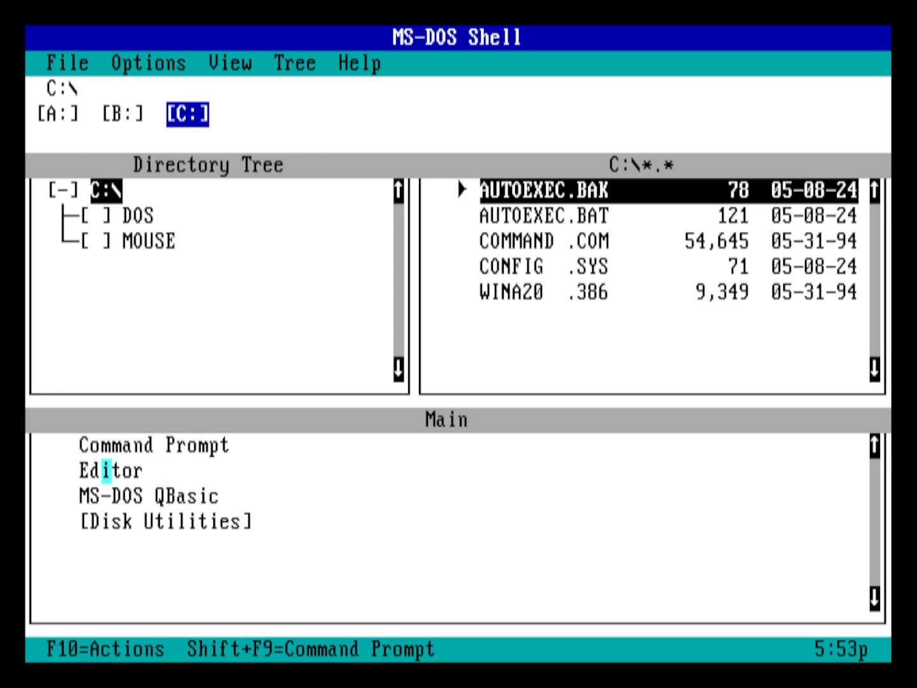
# - Start the Editor and load C:\AUTOEXEC.BAT for editing
pyautogui.doubleClick(109, 471)
pyautogui.write('C:\\AUTOE')
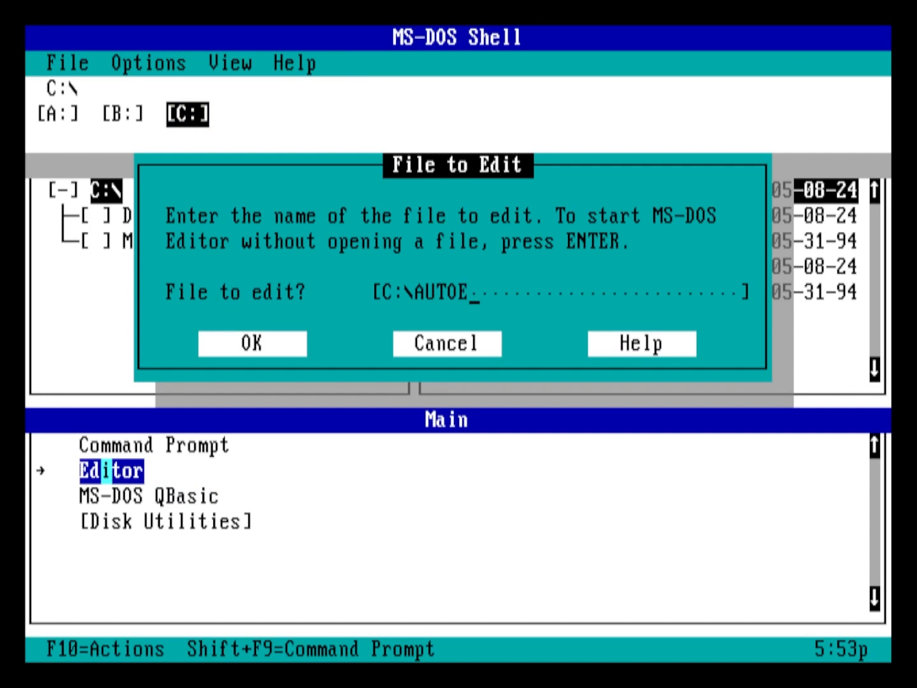
pyautogui.write('XEC.BAT')
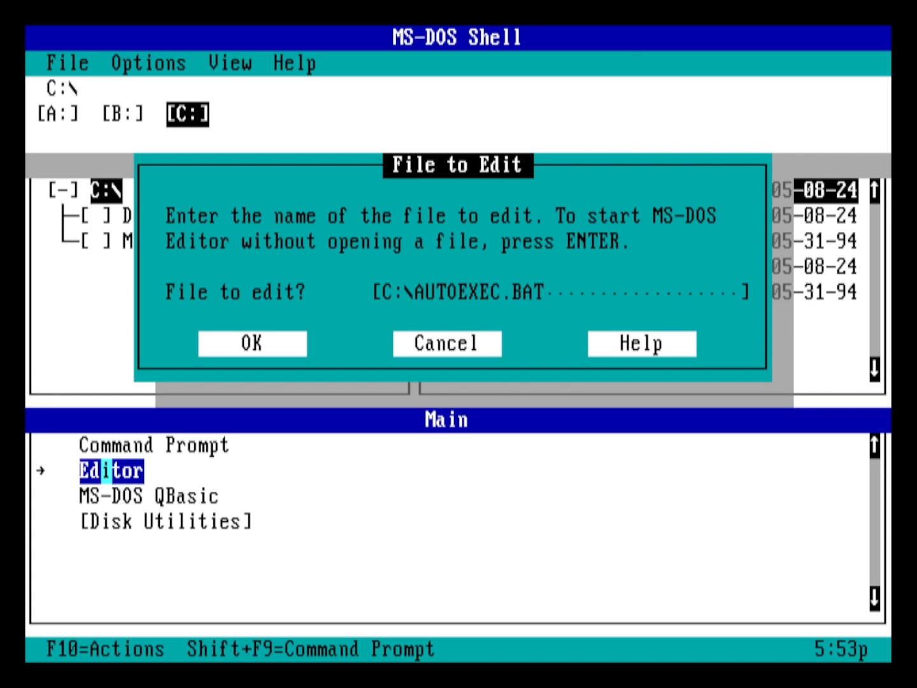
pyautogui.click(251, 343)
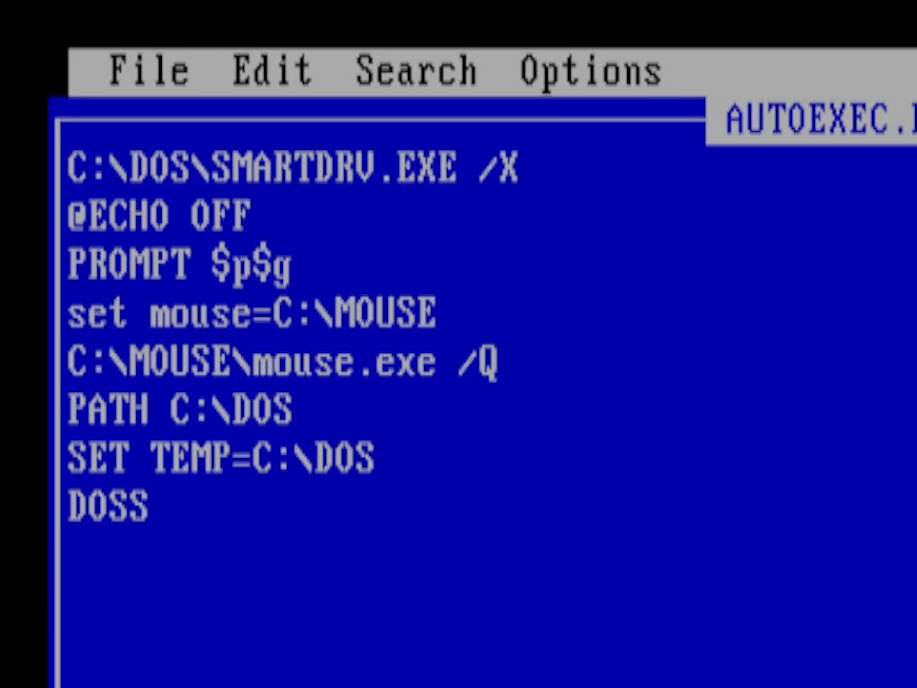
# - Complete the DOSSHELL line and add LH C:\CDROM\MSCDEX /D:MSCD000 above it
pyautogui.write('HELL')
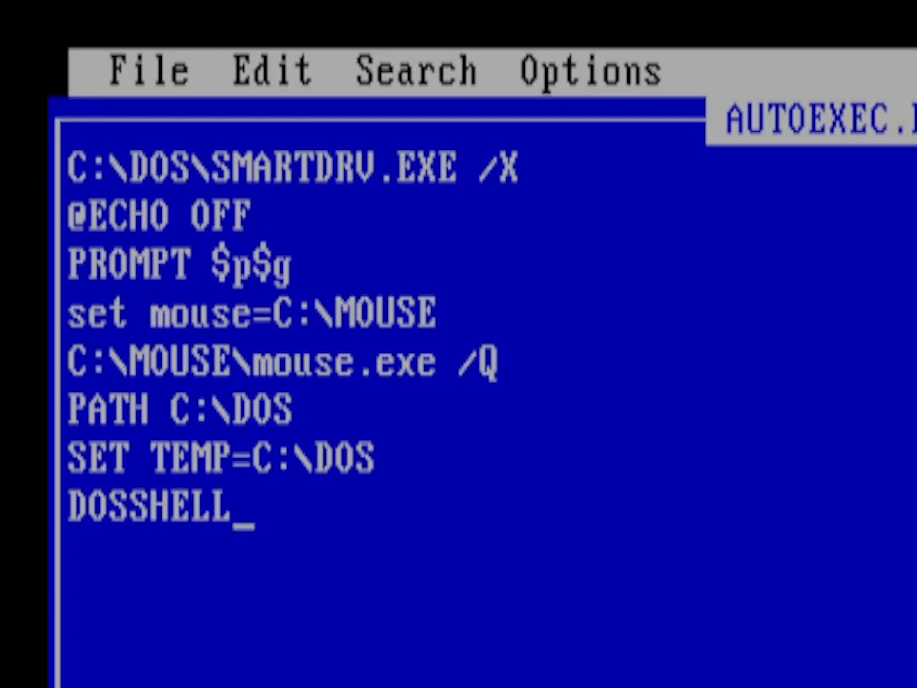
pyautogui.write('LH C:\\CDROM\\MSCDEX /D:MSCD000')
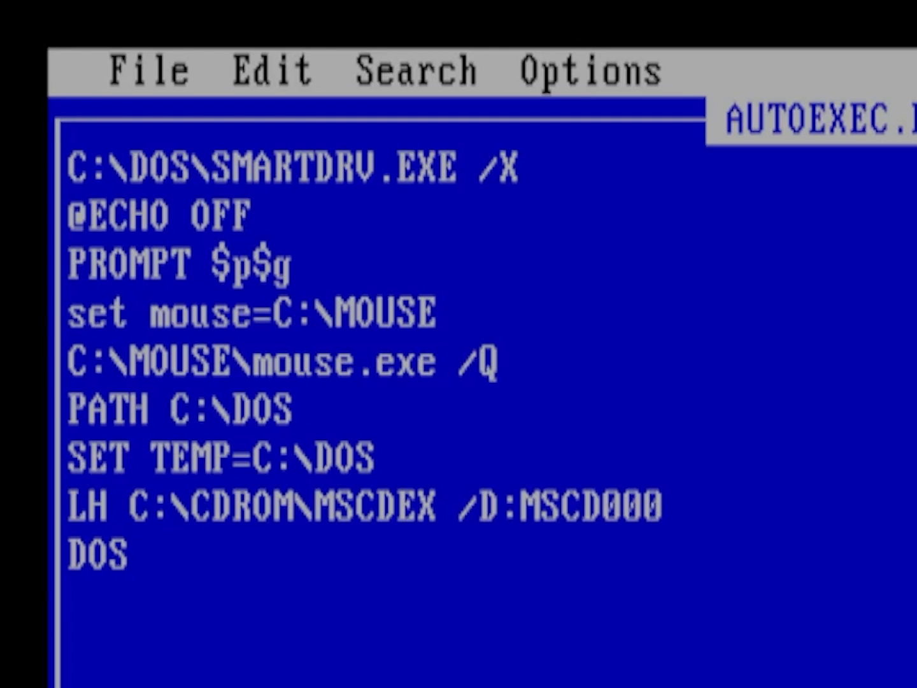